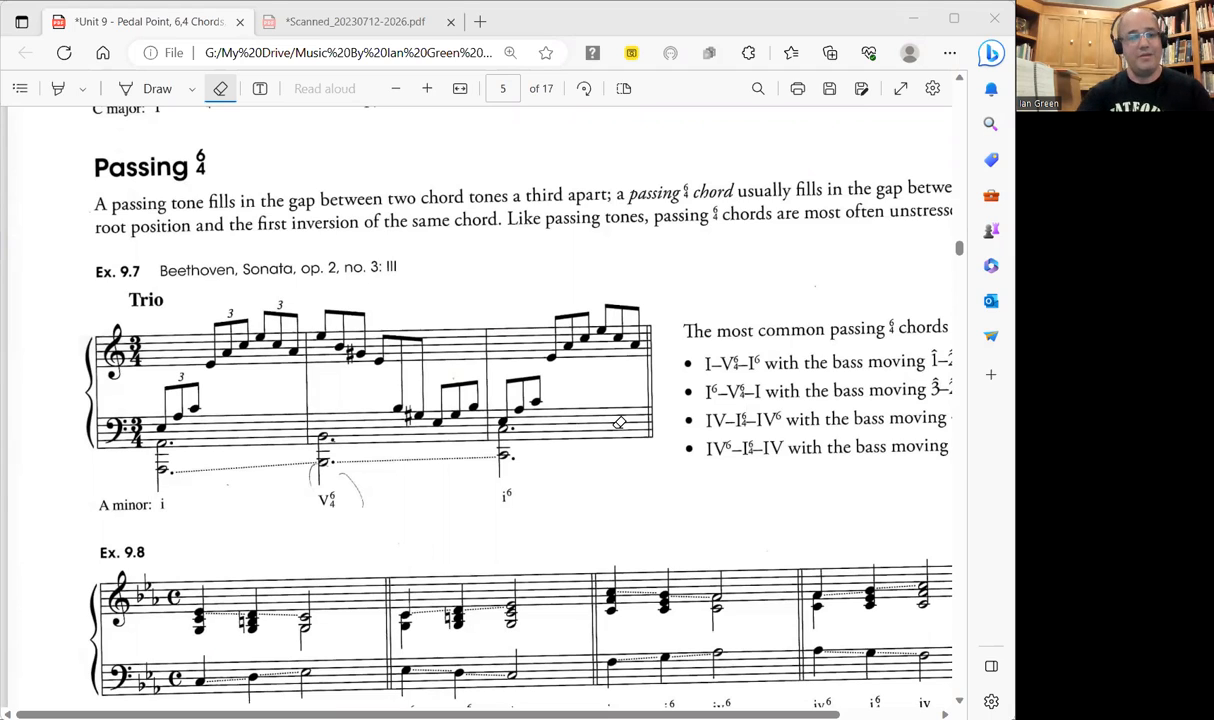
scroll(down, 3)
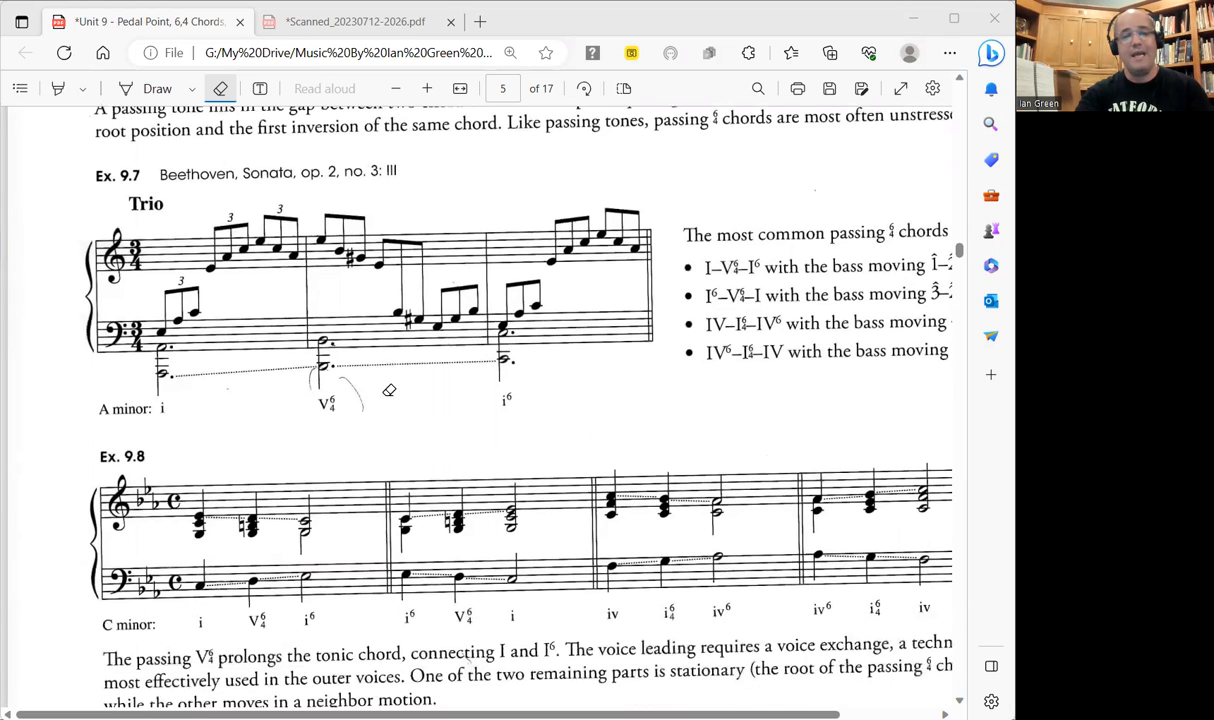
mouse_move(524, 356)
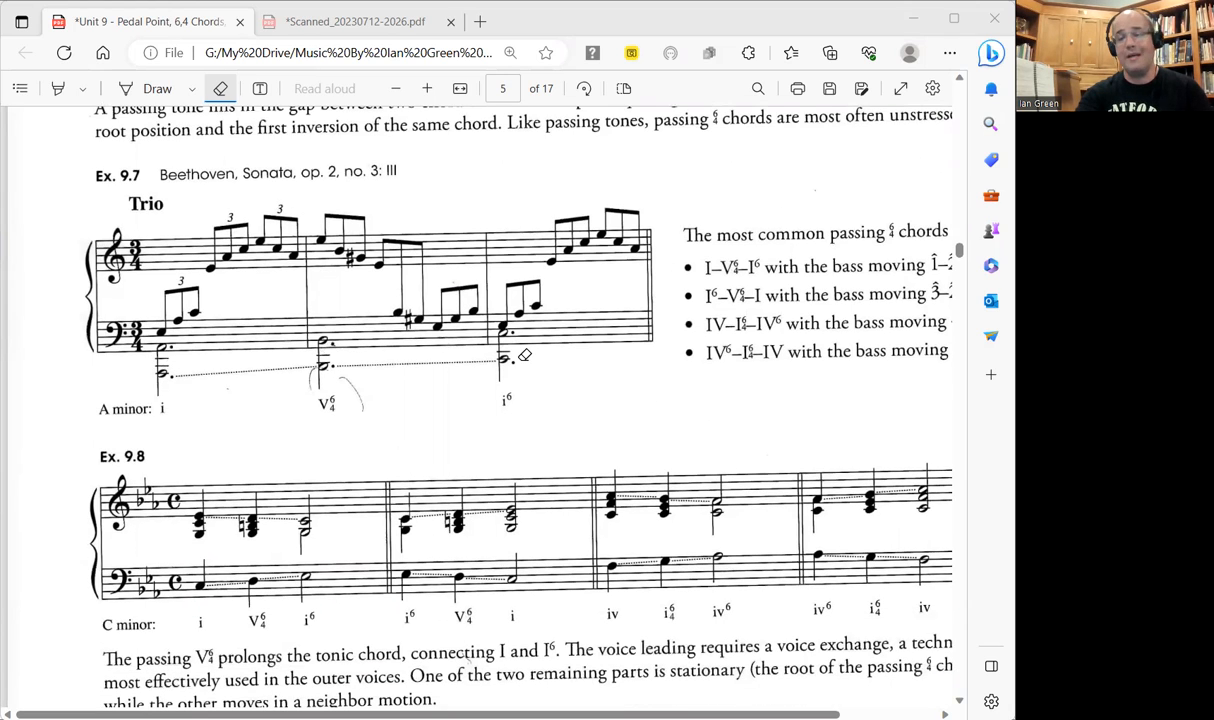
scroll(up, 3)
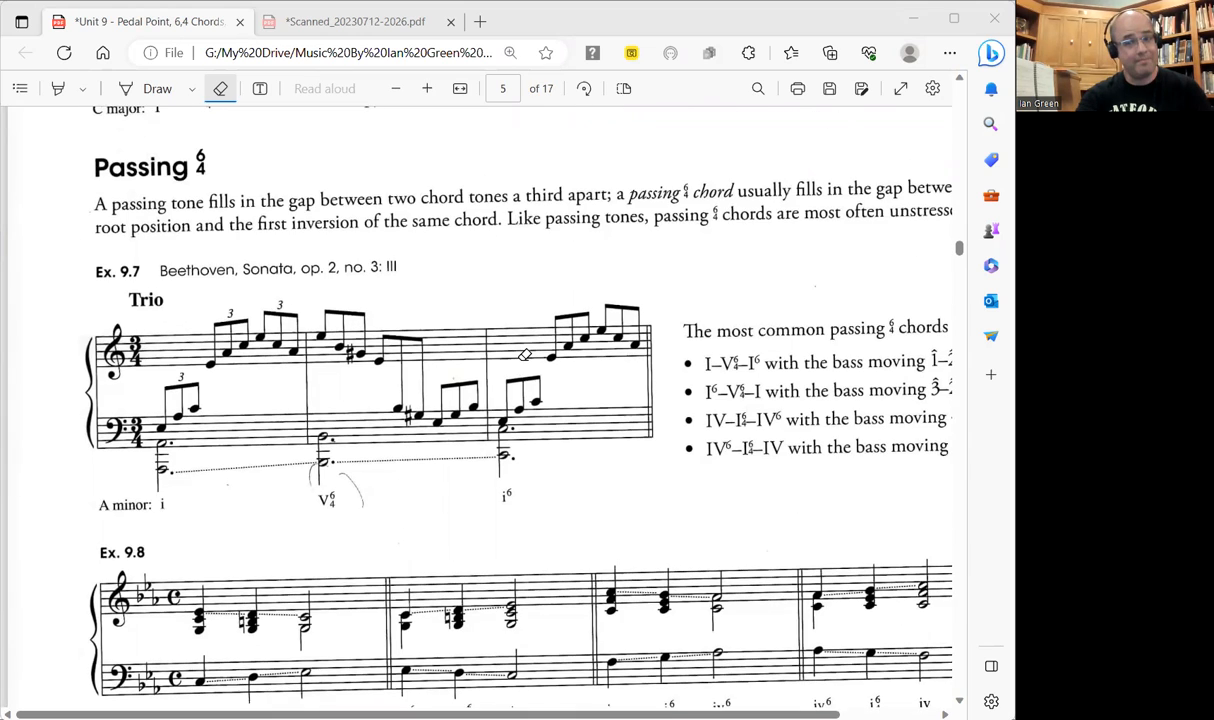
scroll(down, 3)
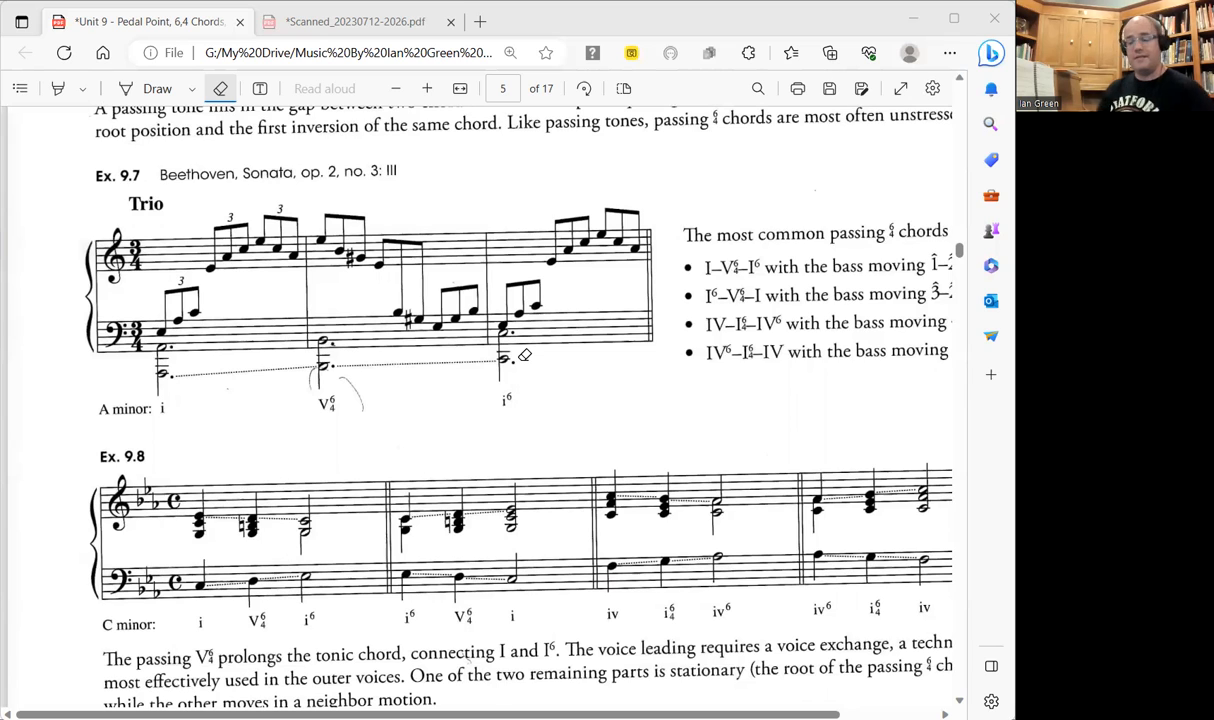
mouse_move(292, 324)
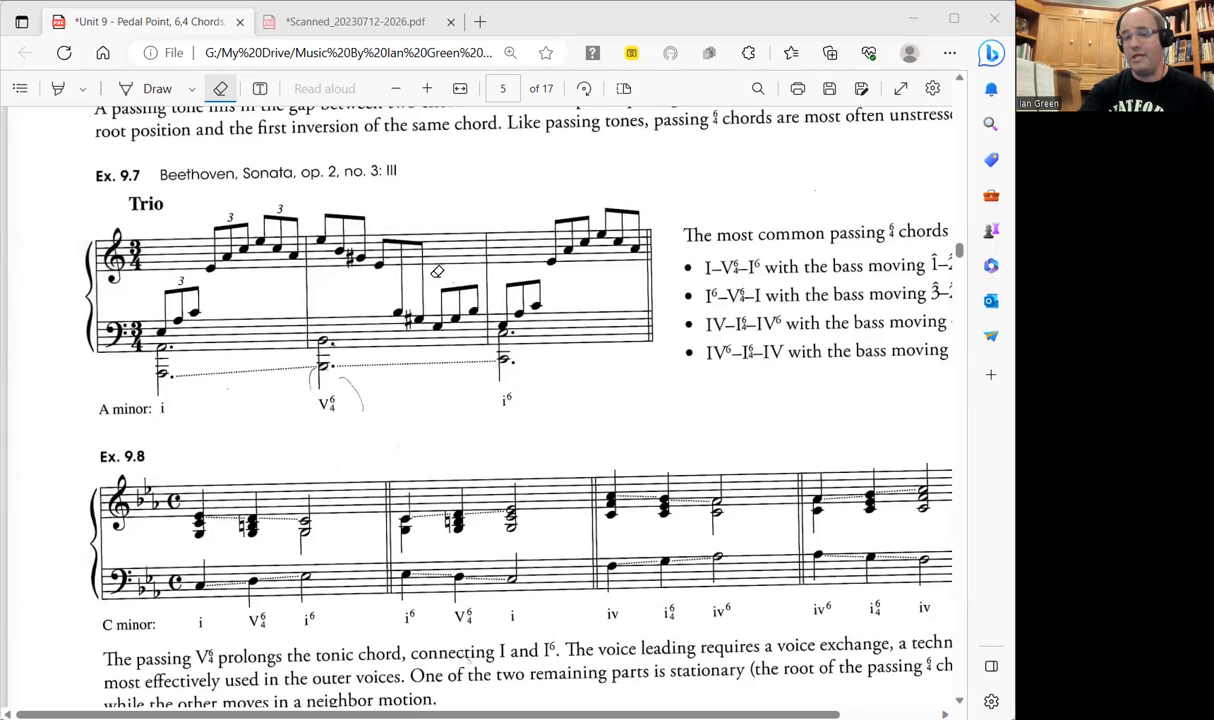
mouse_move(318, 354)
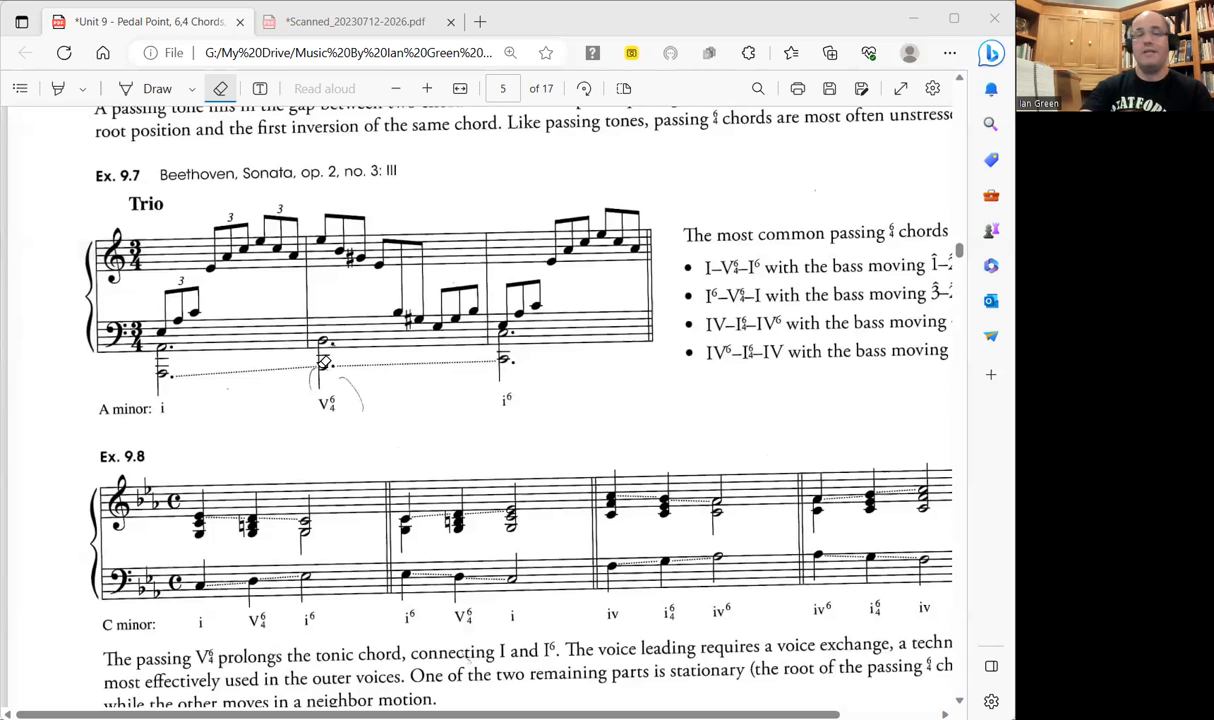
scroll(up, 3)
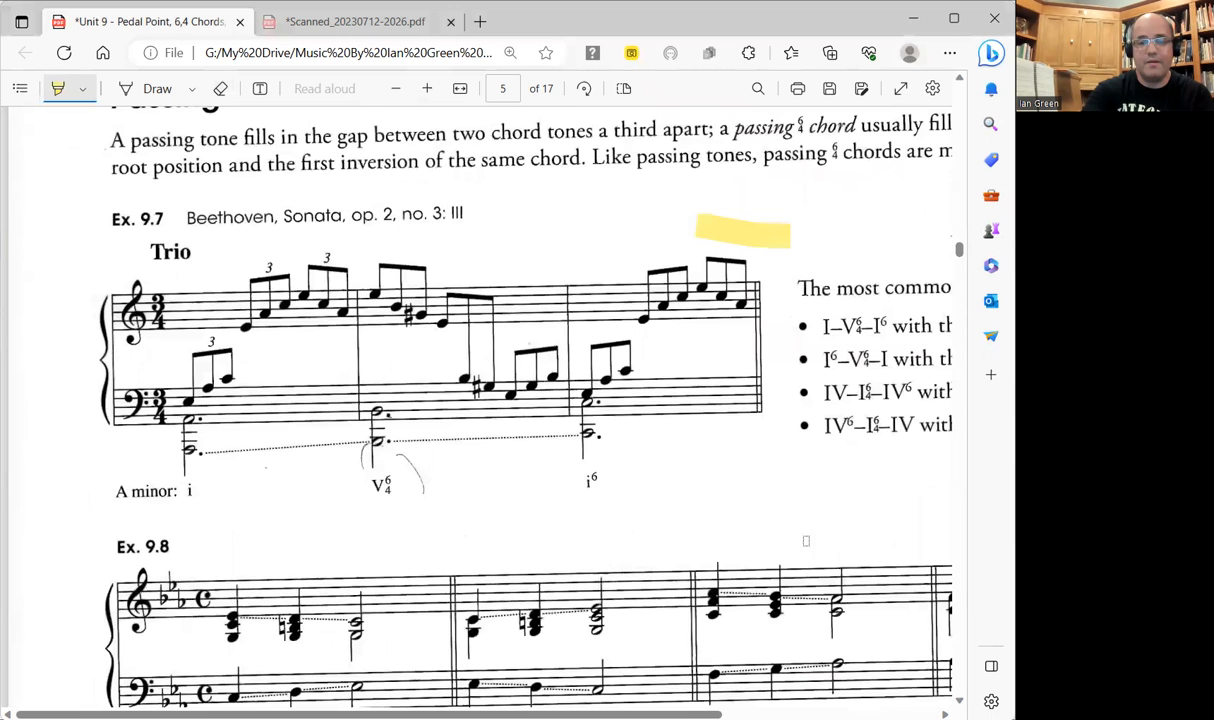
scroll(down, 3)
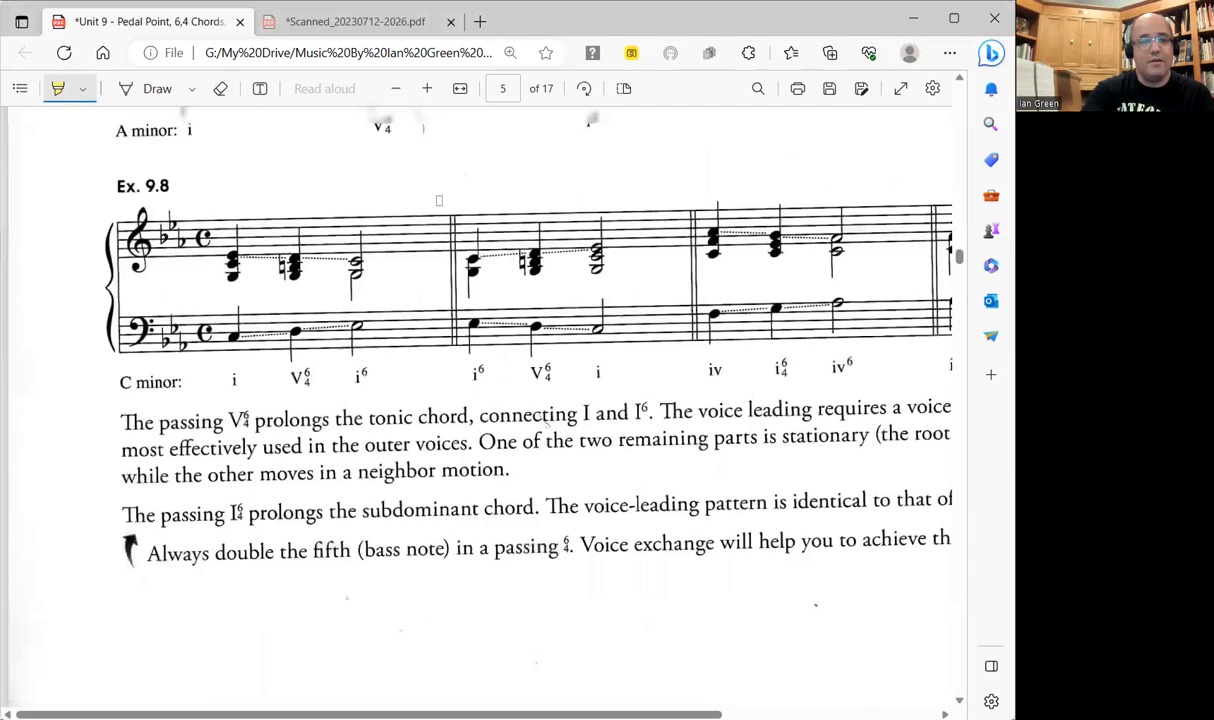
scroll(up, 3)
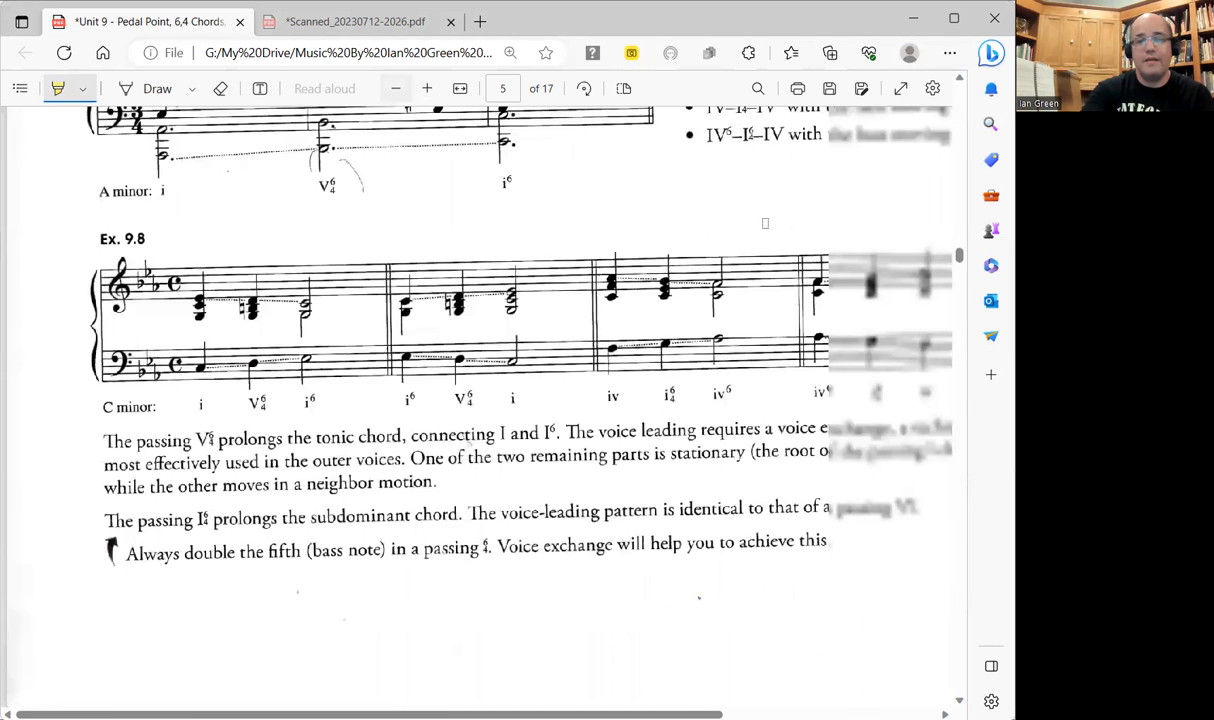
scroll(up, 3)
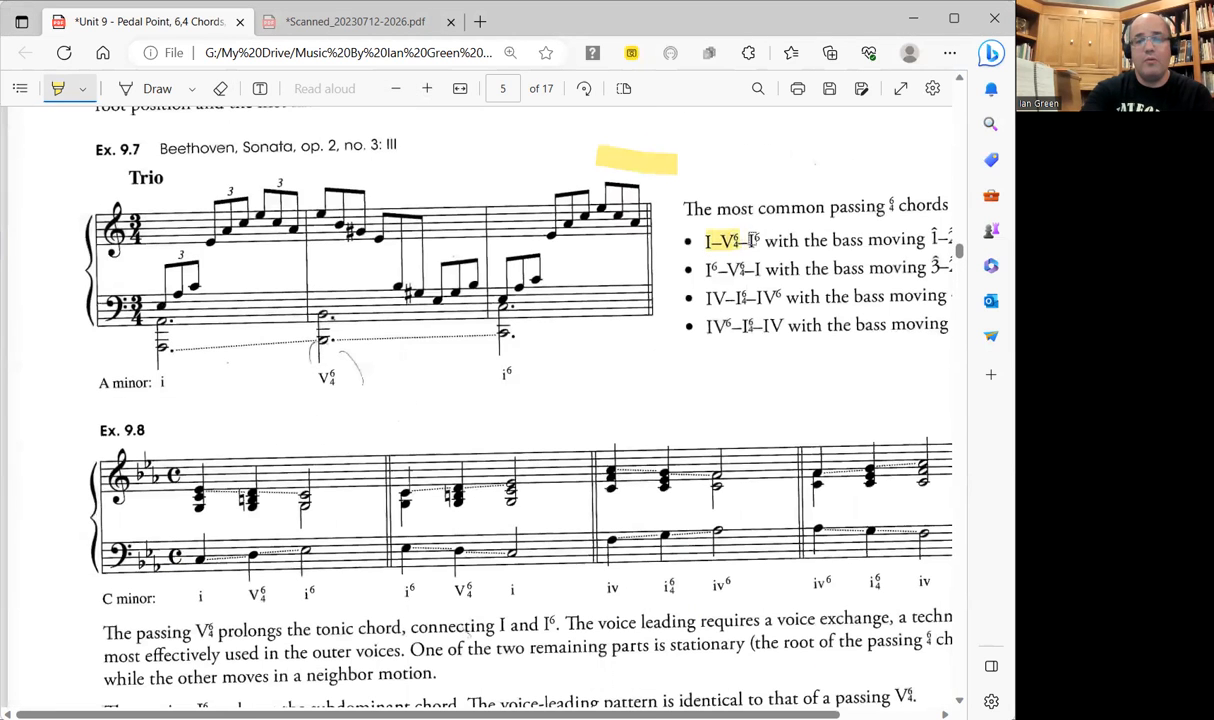